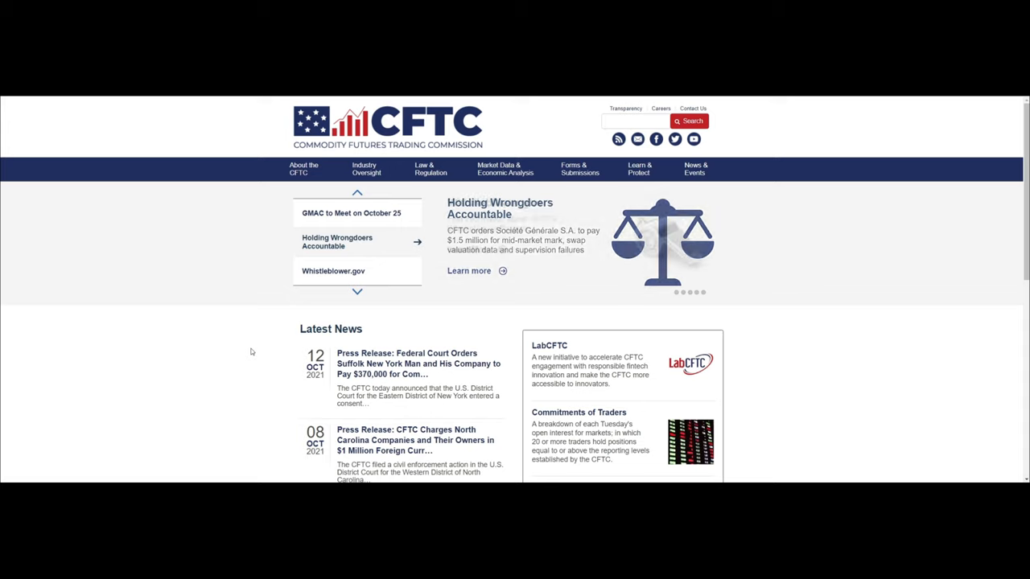
Step: Navigate from the home page via Market Data & Economic Analysis to the Commitments of Traders page
left_click(357, 291)
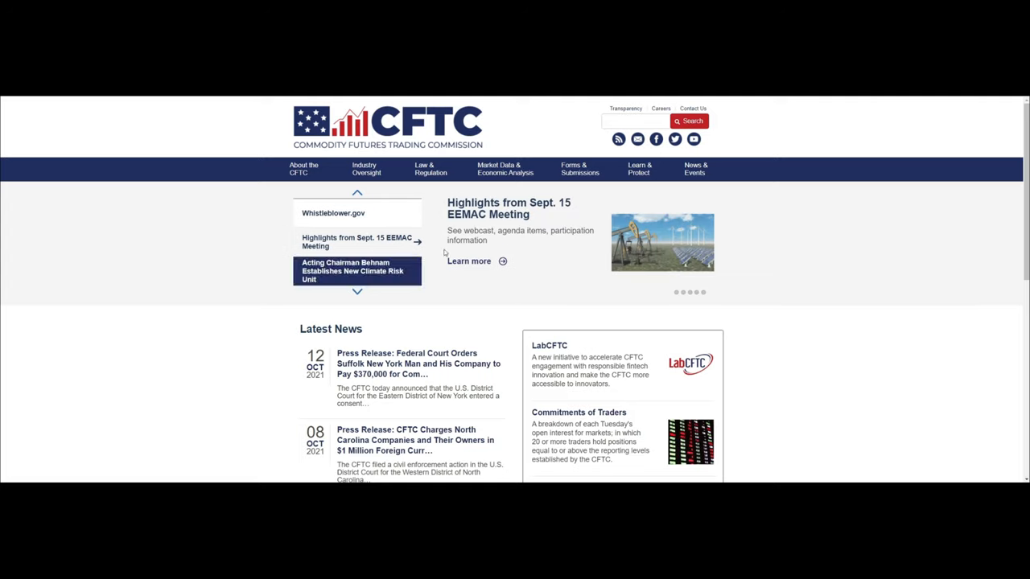
left_click(505, 169)
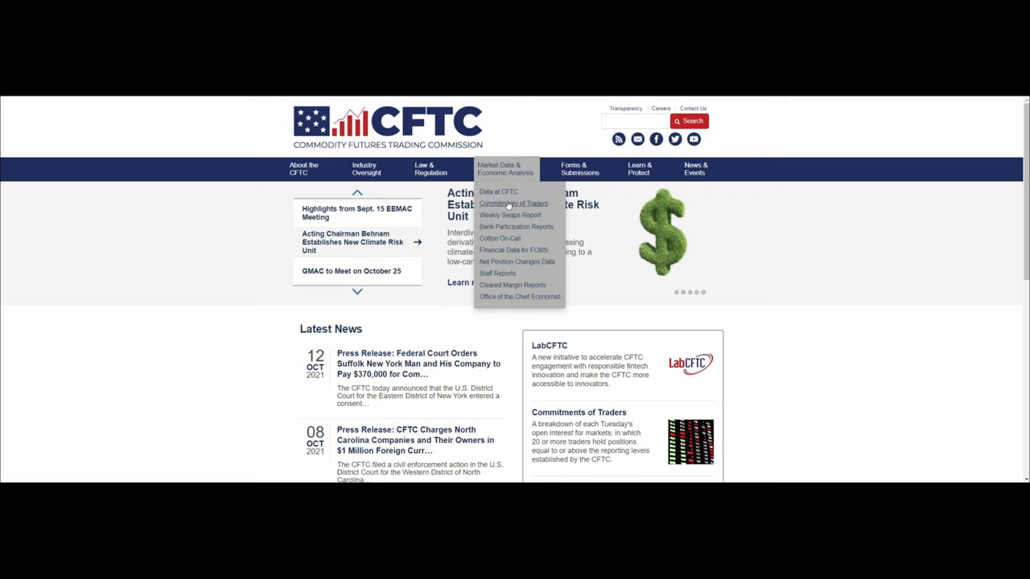
left_click(514, 203)
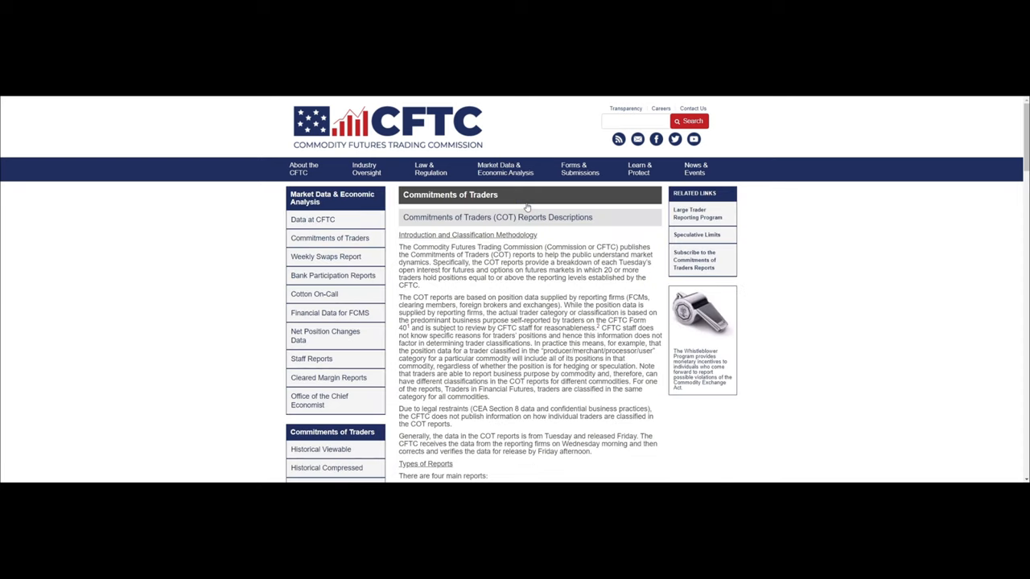
Step: Scroll through the report-type descriptions and back toward the page introduction
scroll("down", 3)
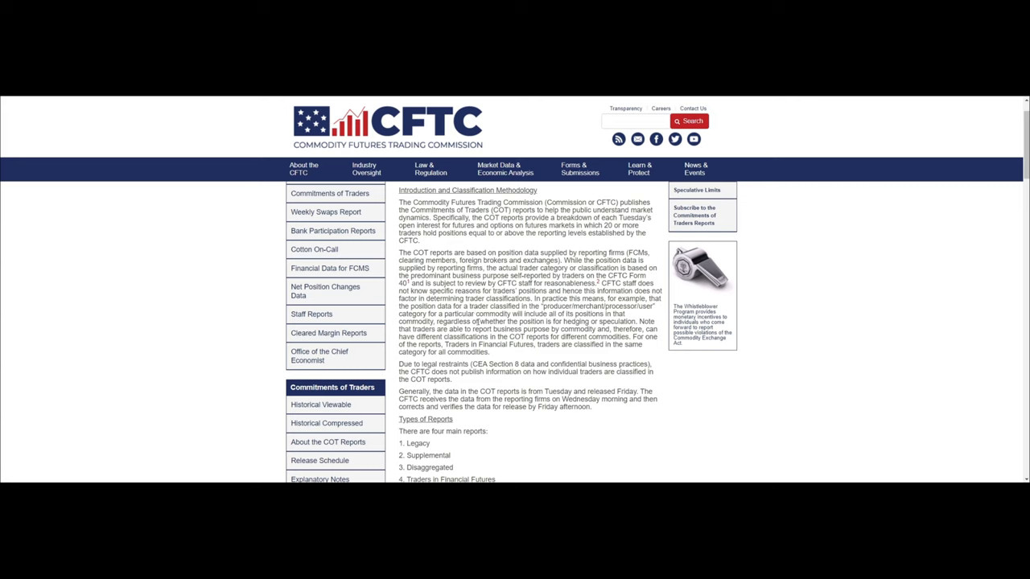
scroll("down", 3)
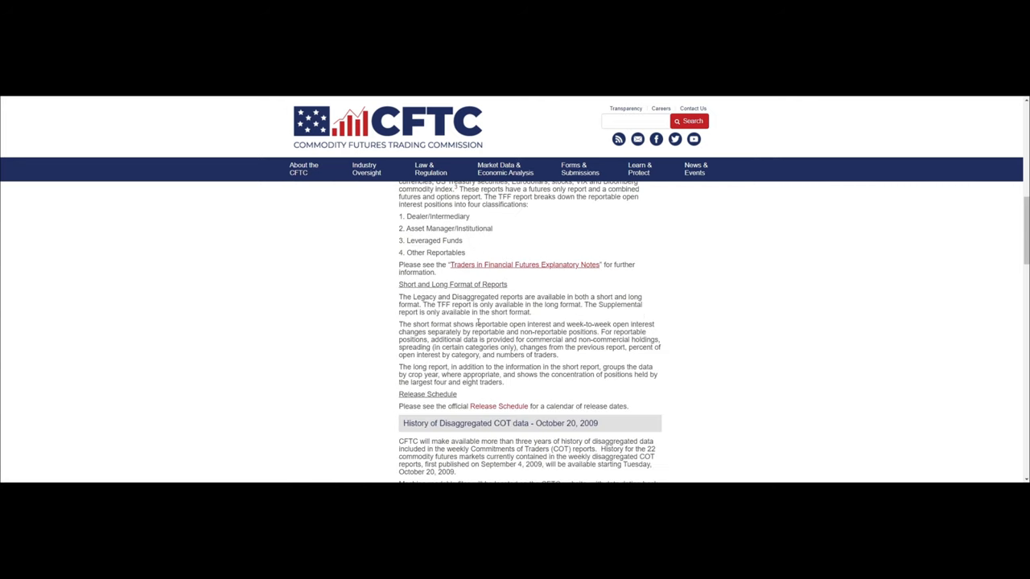
scroll("down", 3)
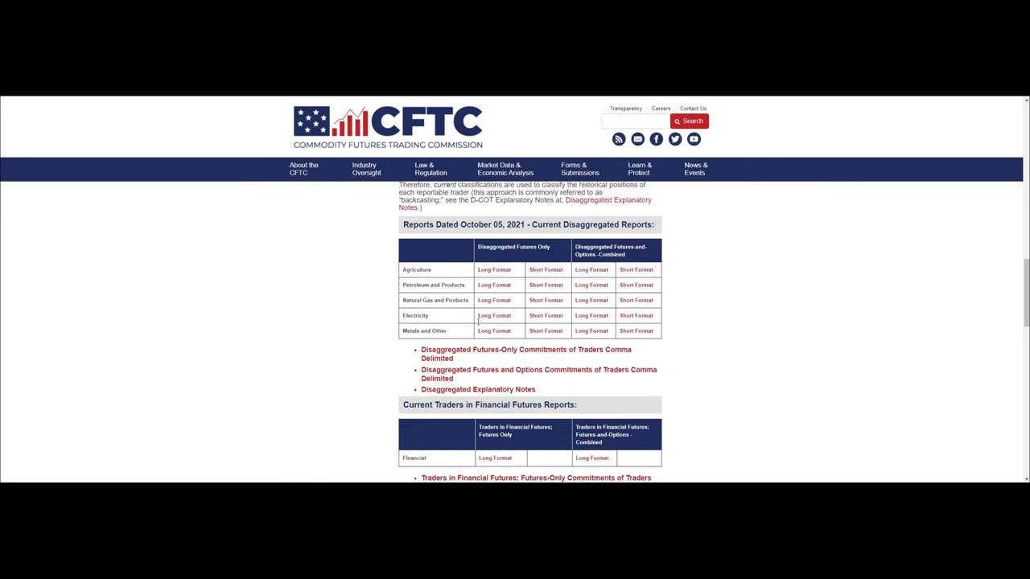
scroll("up", 3)
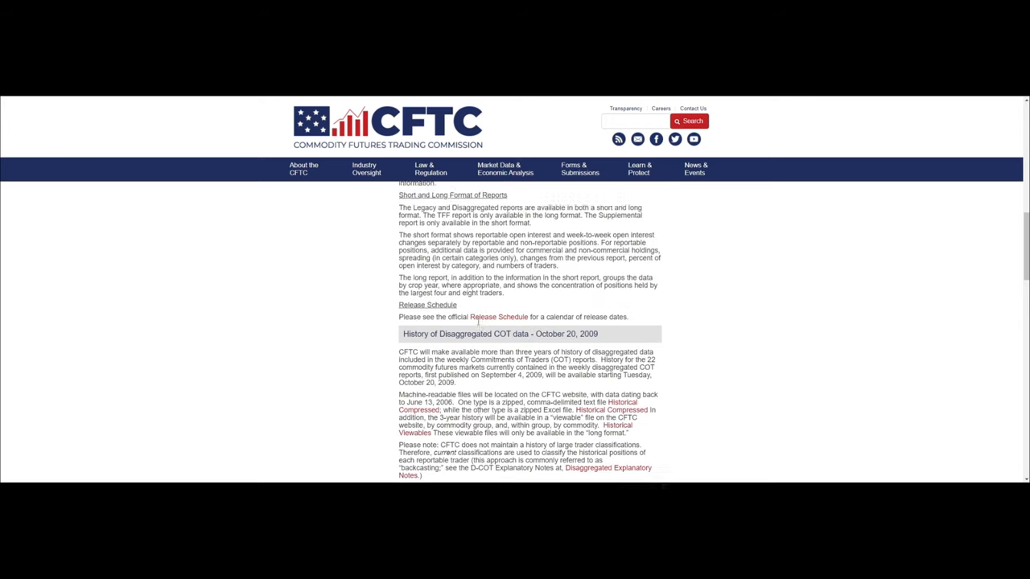
scroll("up", 3)
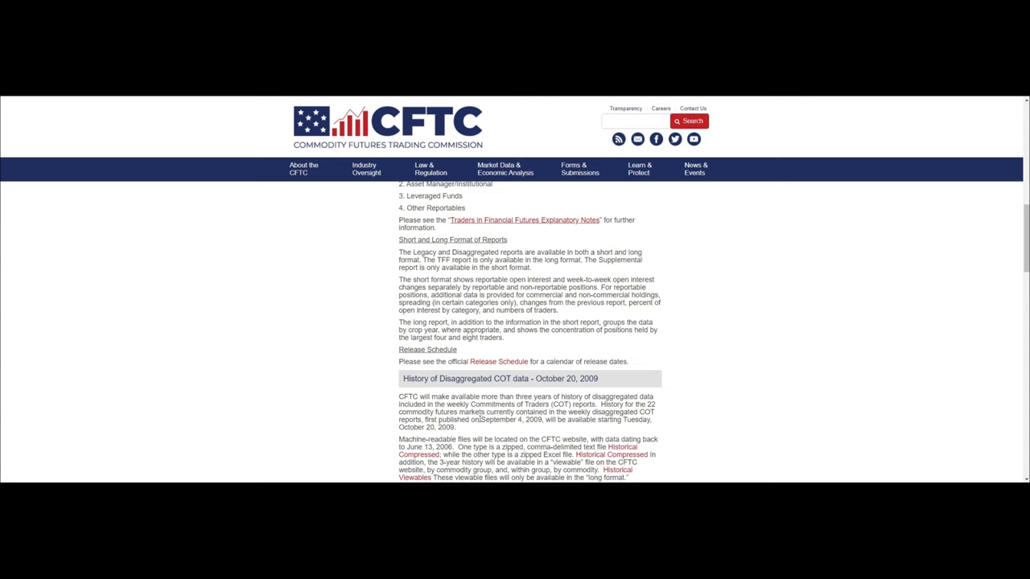
Step: Scroll down the page to locate the Current Legacy Reports section
scroll("down", 3)
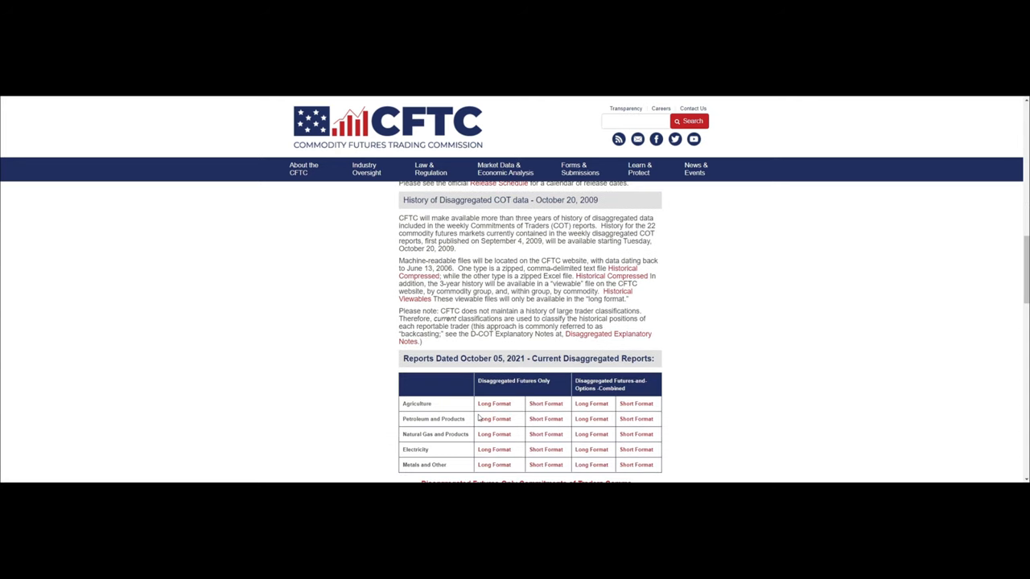
scroll("down", 3)
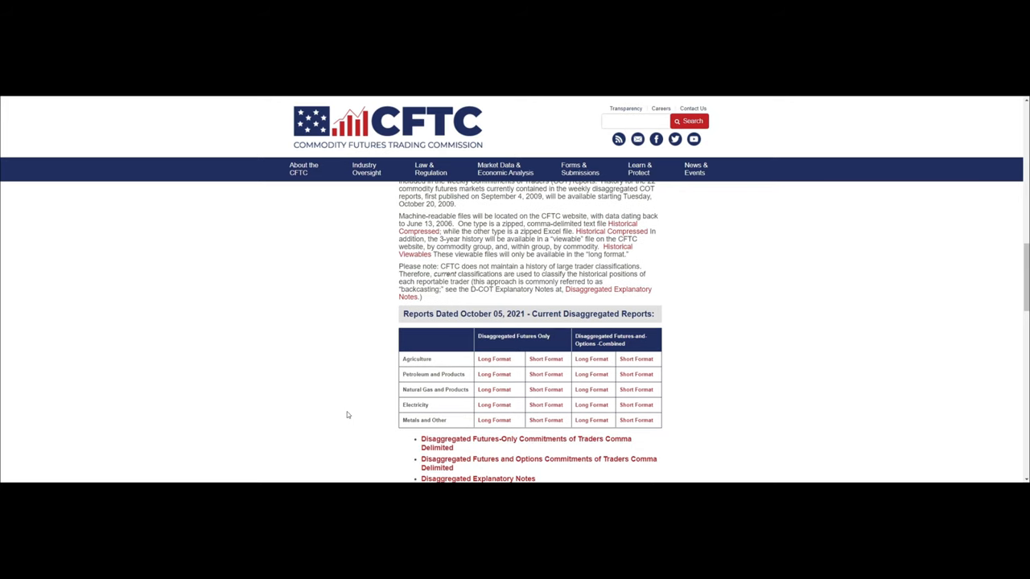
scroll("down", 3)
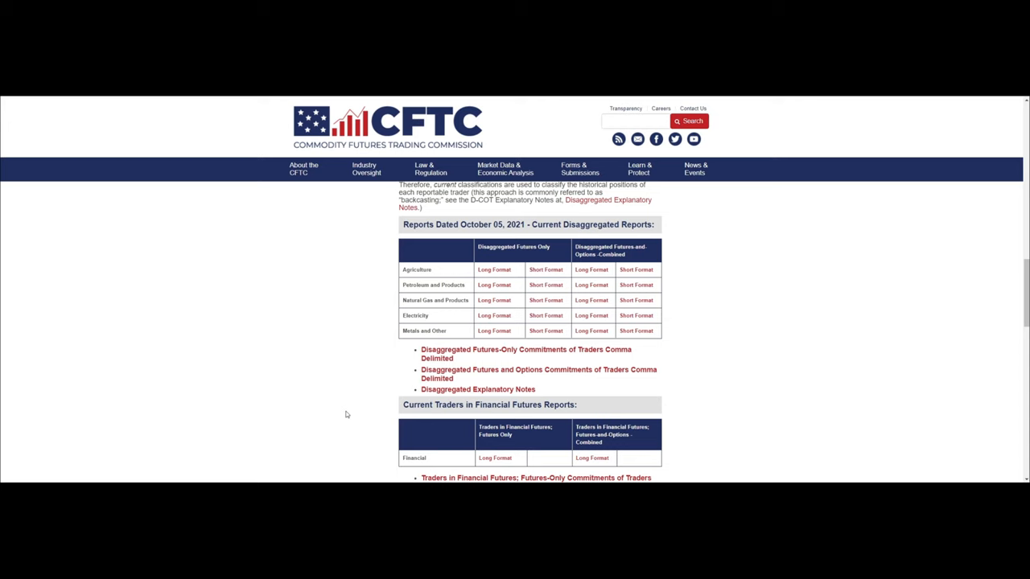
scroll("up", 3)
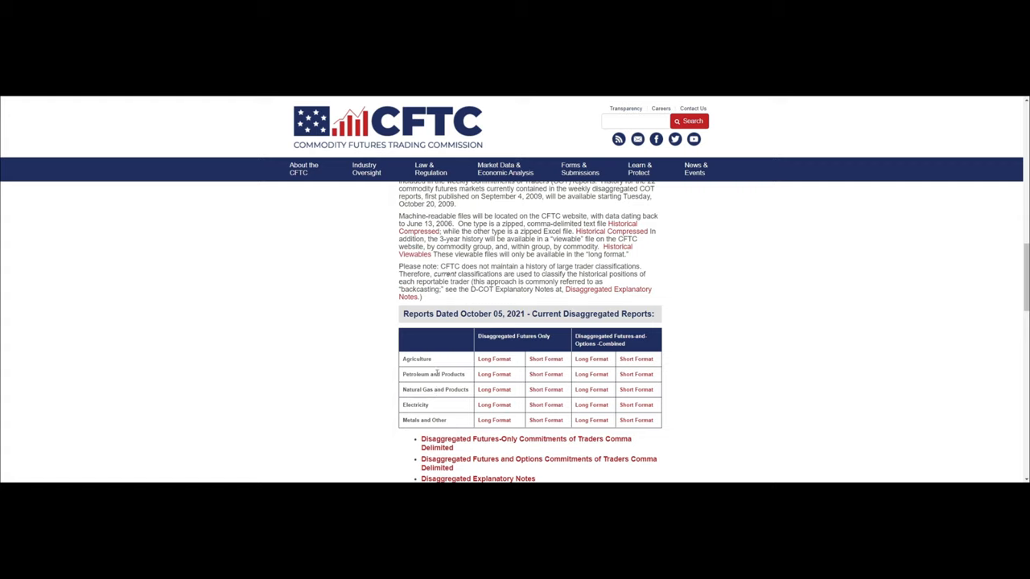
mouse_move(341, 368)
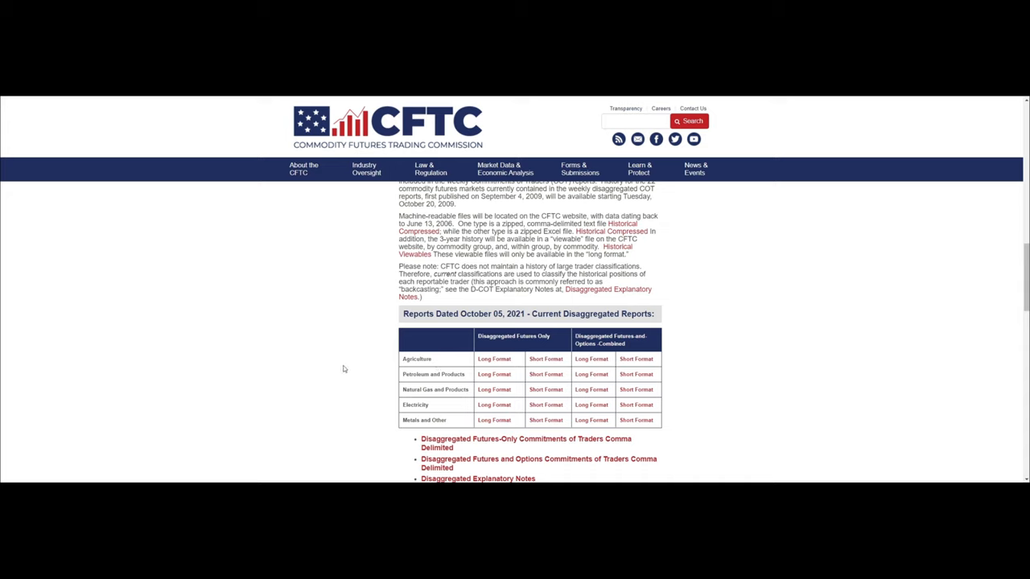
scroll("down", 3)
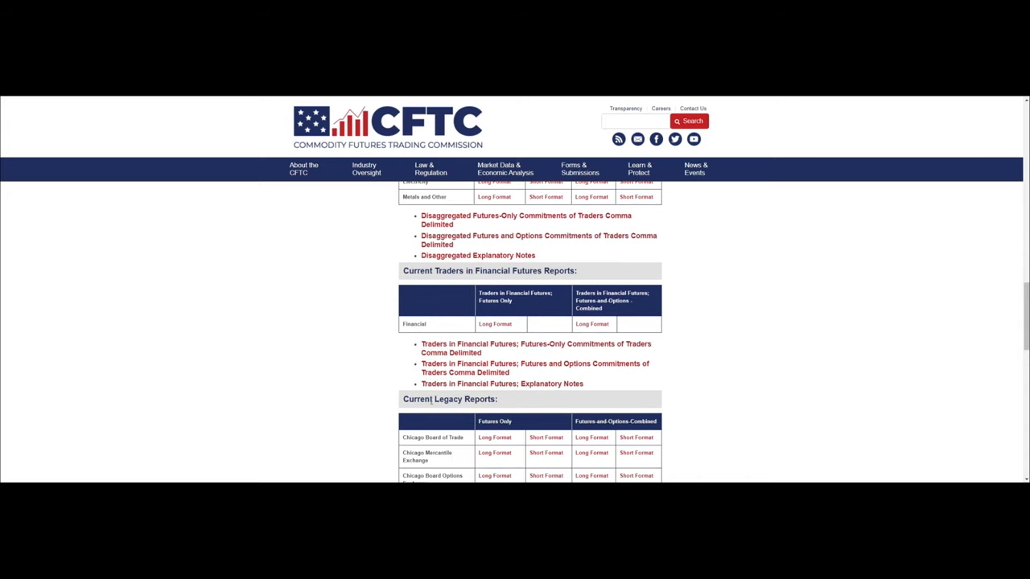
scroll("up", 3)
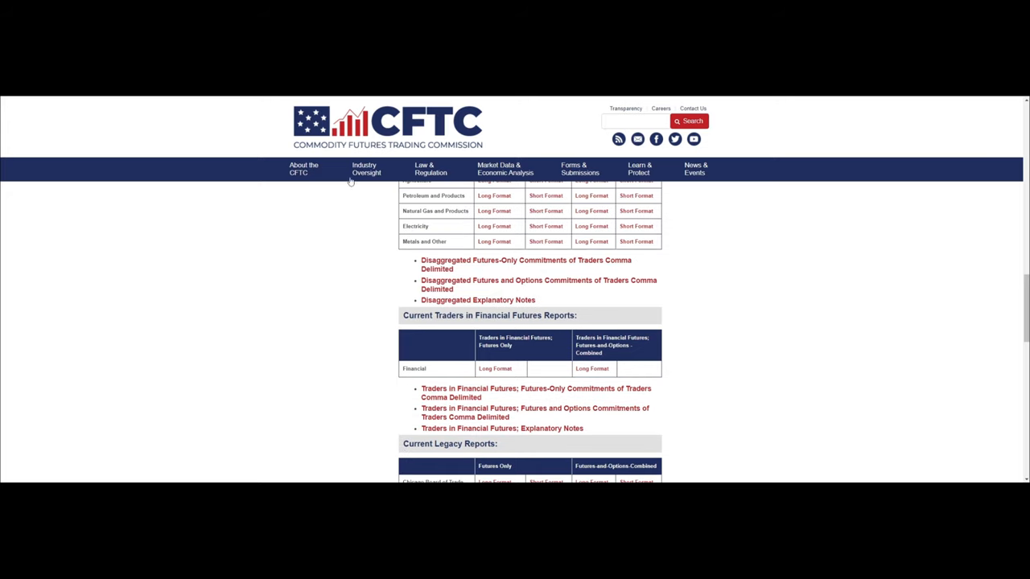
scroll("up", 3)
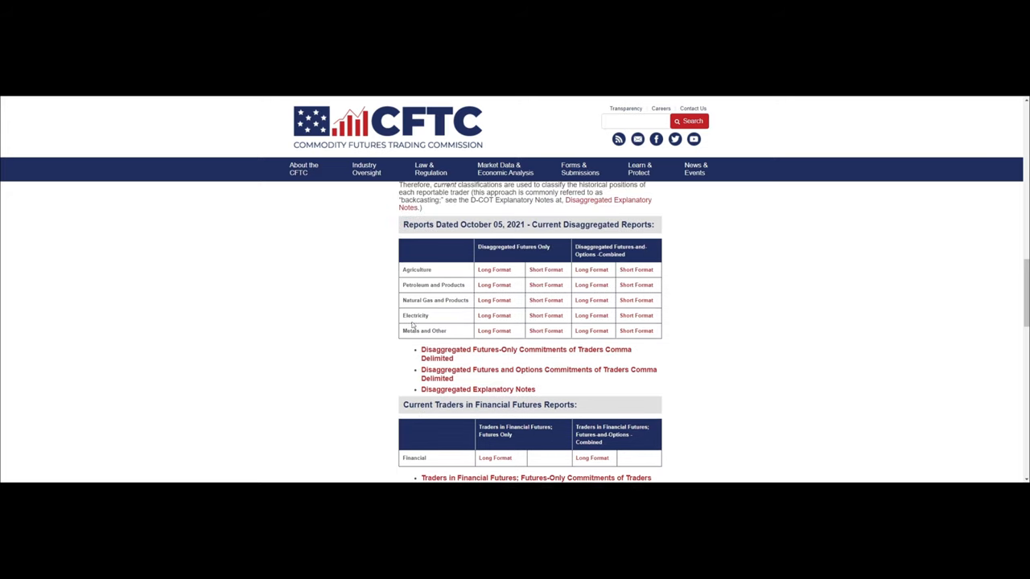
scroll("down", 3)
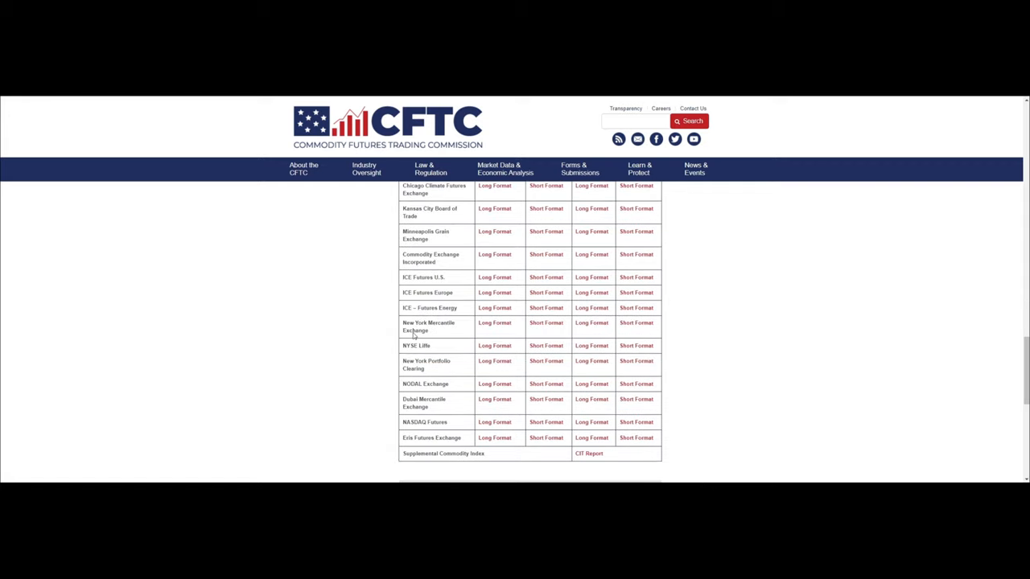
scroll("up", 3)
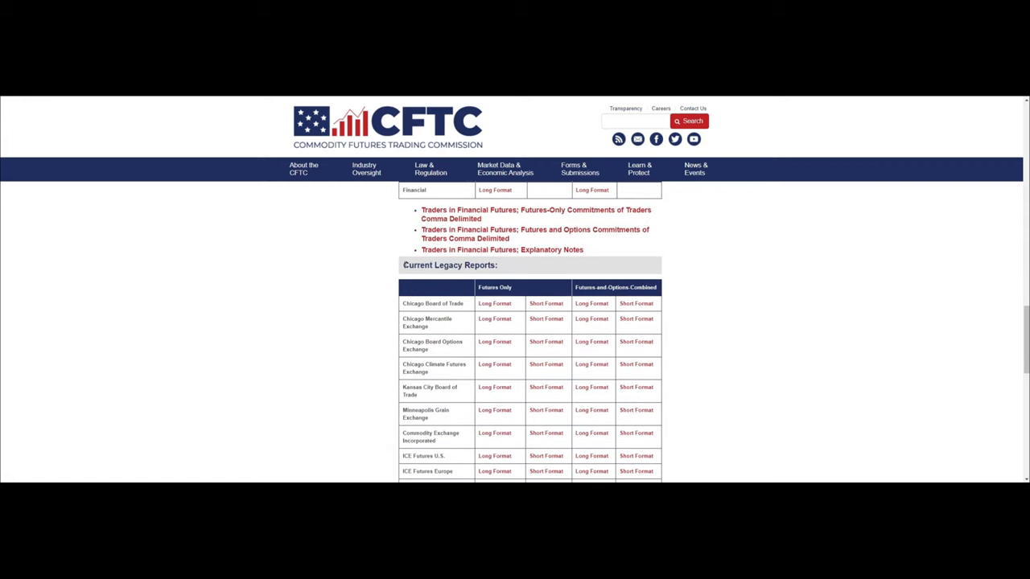
Step: Select the Current Legacy Reports heading and bring the exchange rows with long- and short-format links into view
double_click(450, 264)
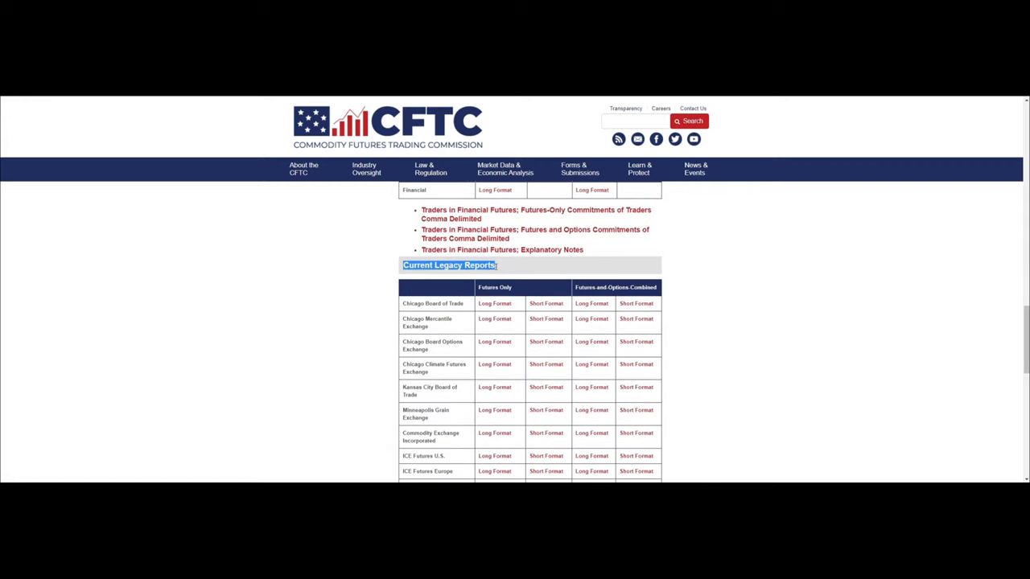
scroll("down", 3)
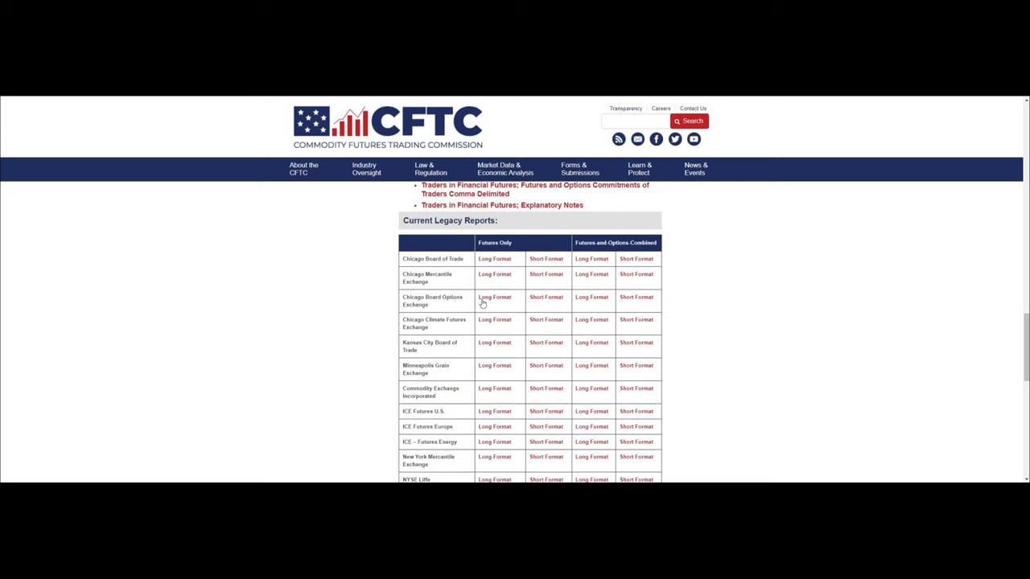
mouse_move(471, 302)
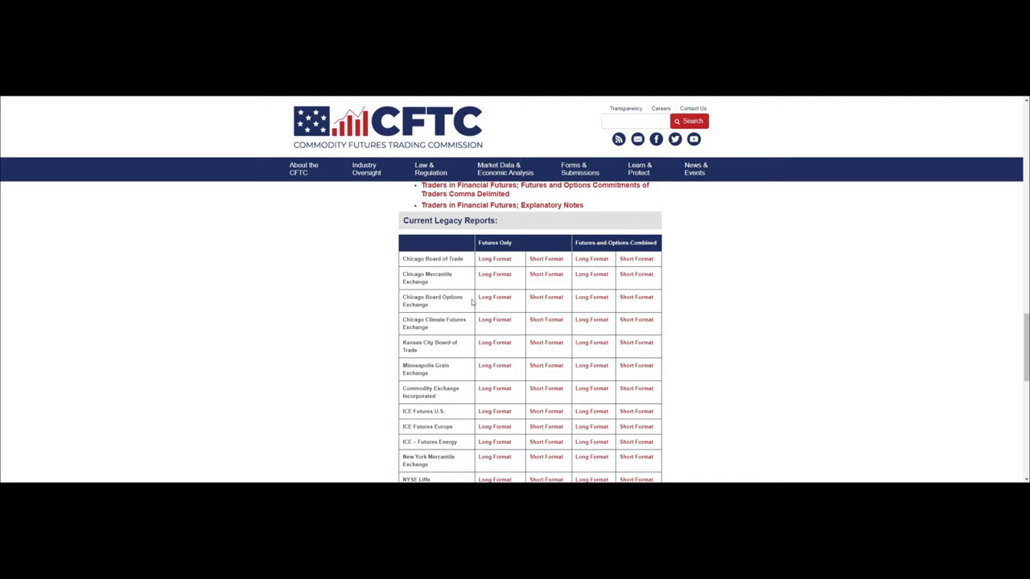
mouse_move(466, 303)
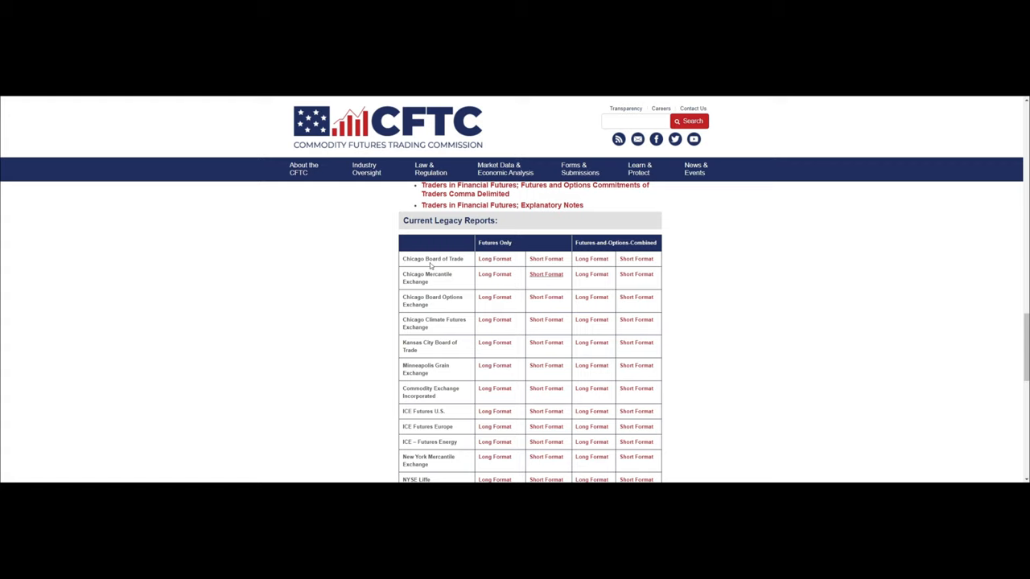
scroll("down", 3)
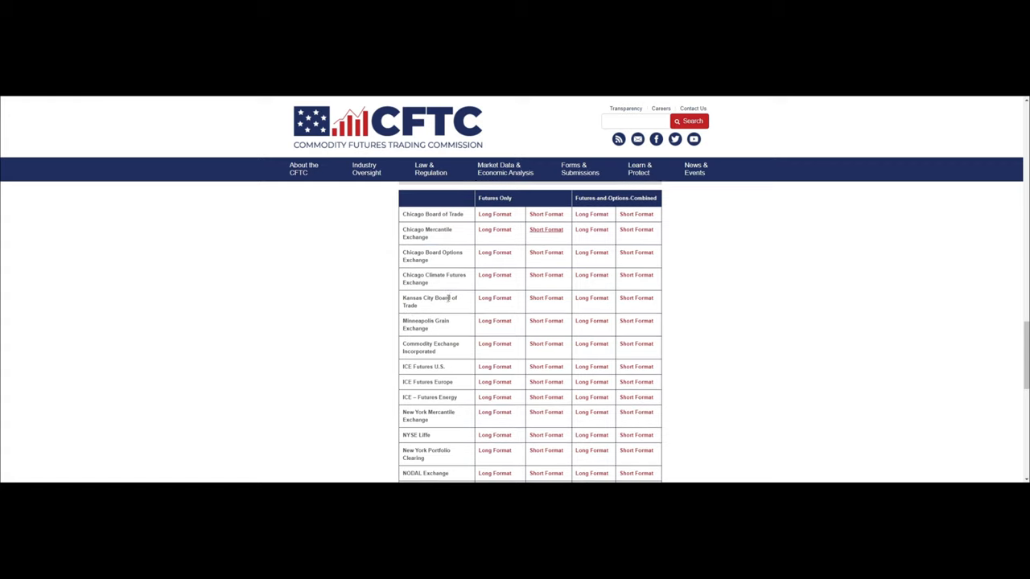
double_click(428, 234)
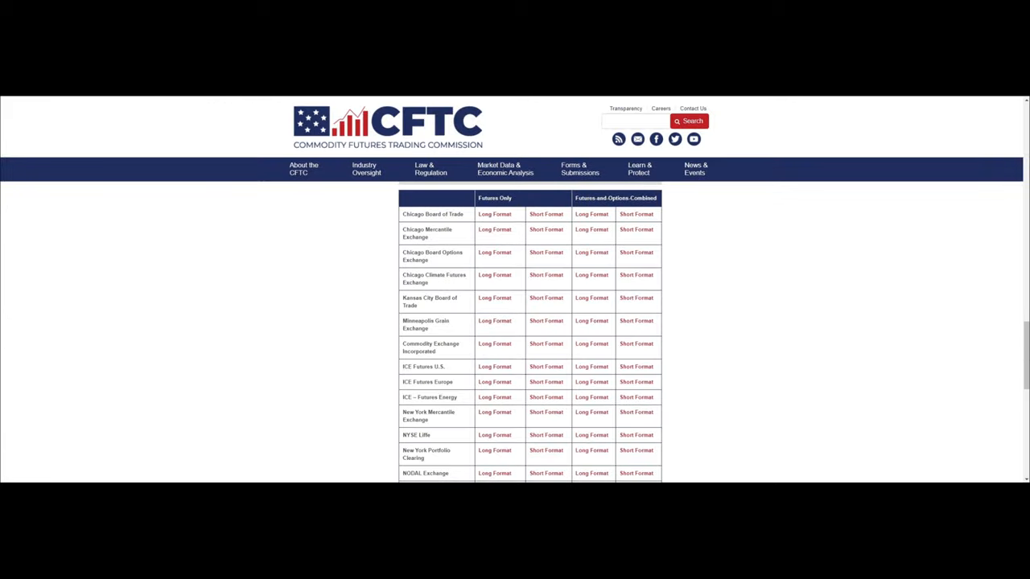
mouse_move(519, 376)
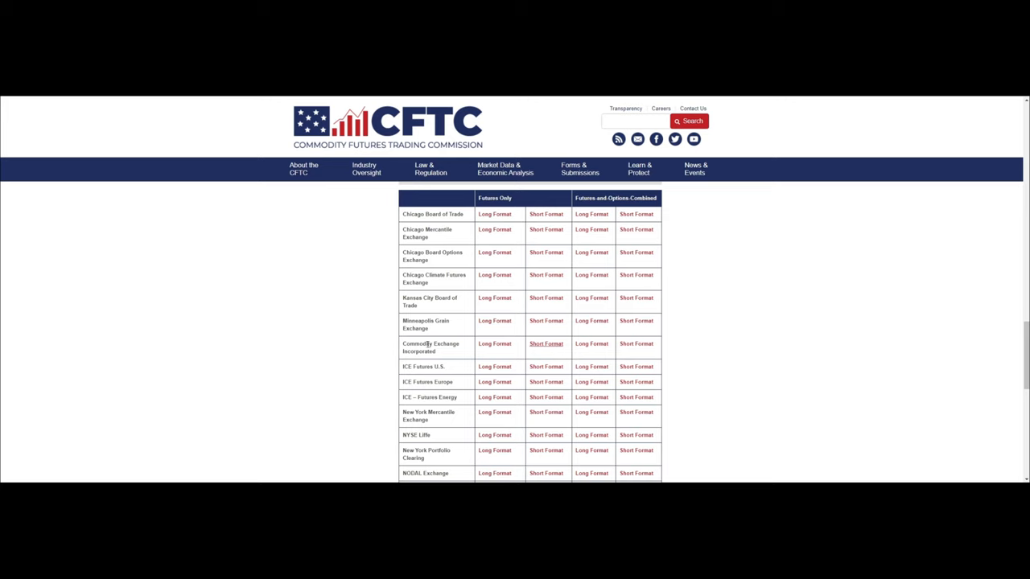
Step: Scroll further down the Legacy table to NODAL, Dubai Mercantile and NASDAQ Futures
scroll("down", 3)
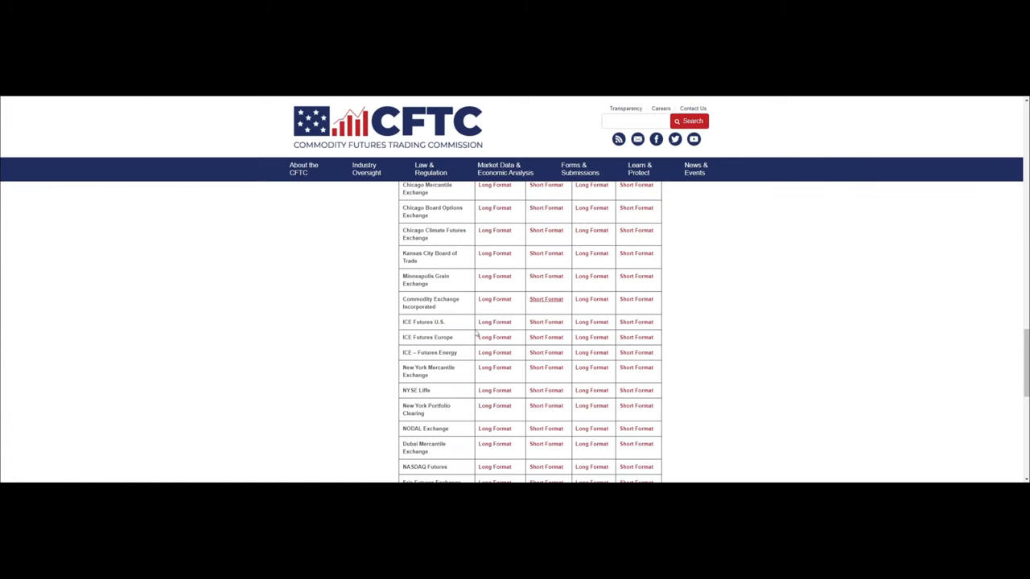
mouse_move(554, 331)
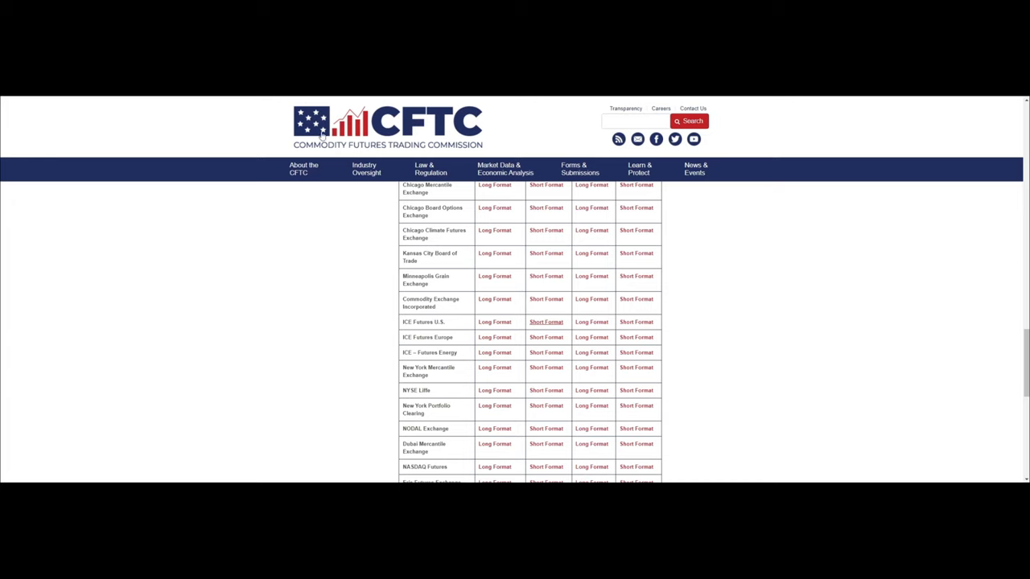
mouse_move(154, 116)
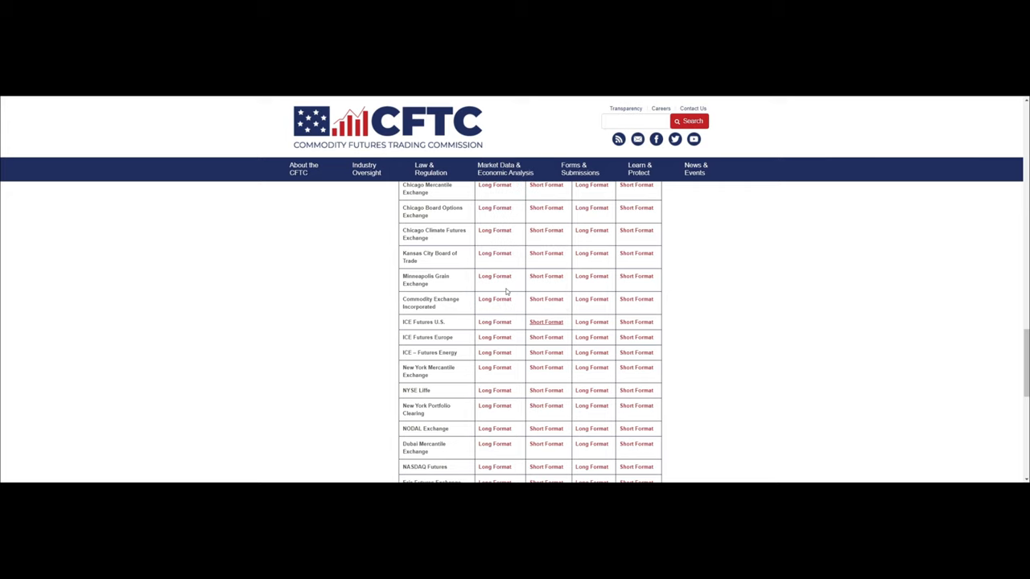
Step: Move between the bottom of the Legacy table and the page introduction
left_click(302, 169)
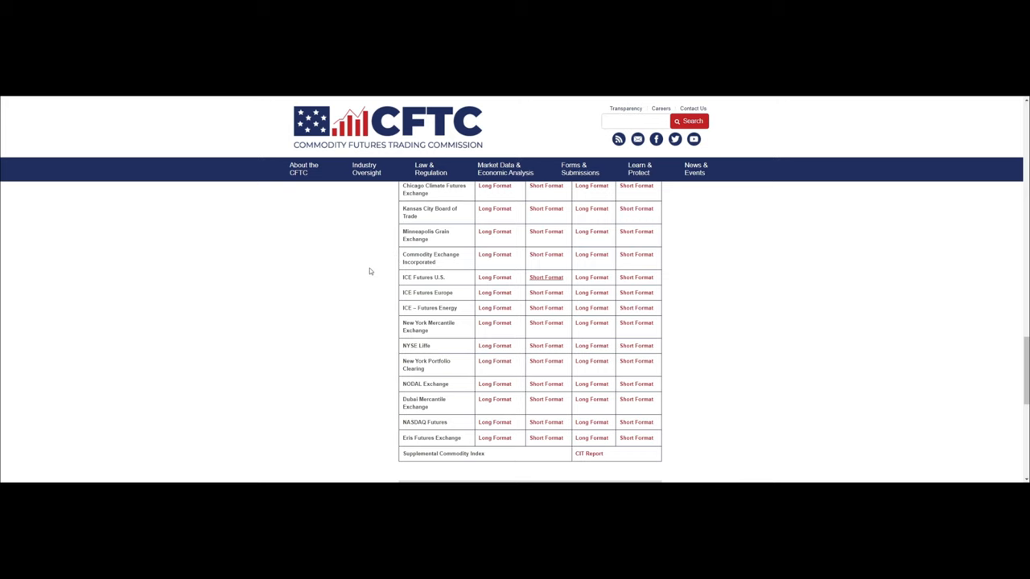
scroll("up", 3)
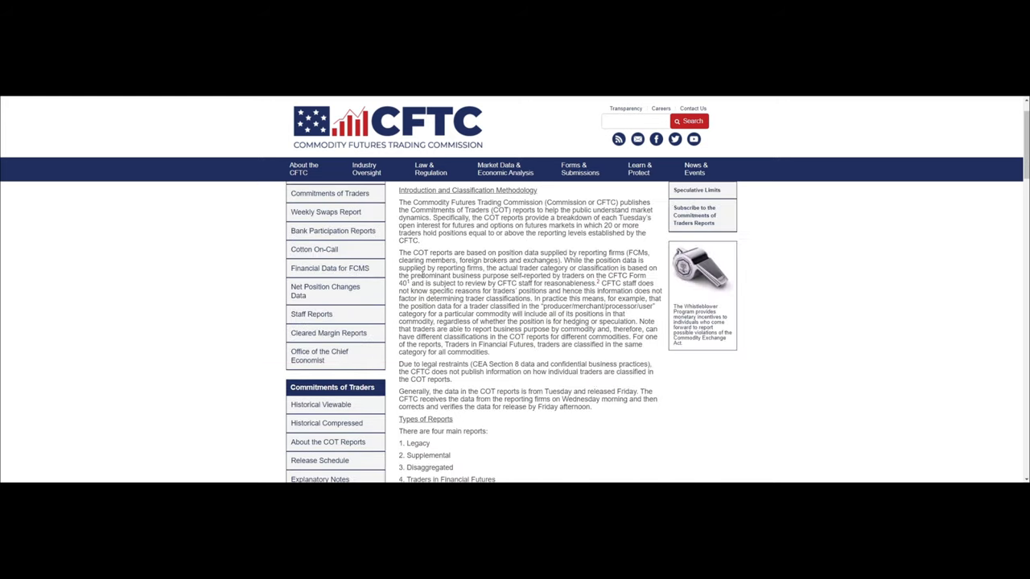
scroll("down", 3)
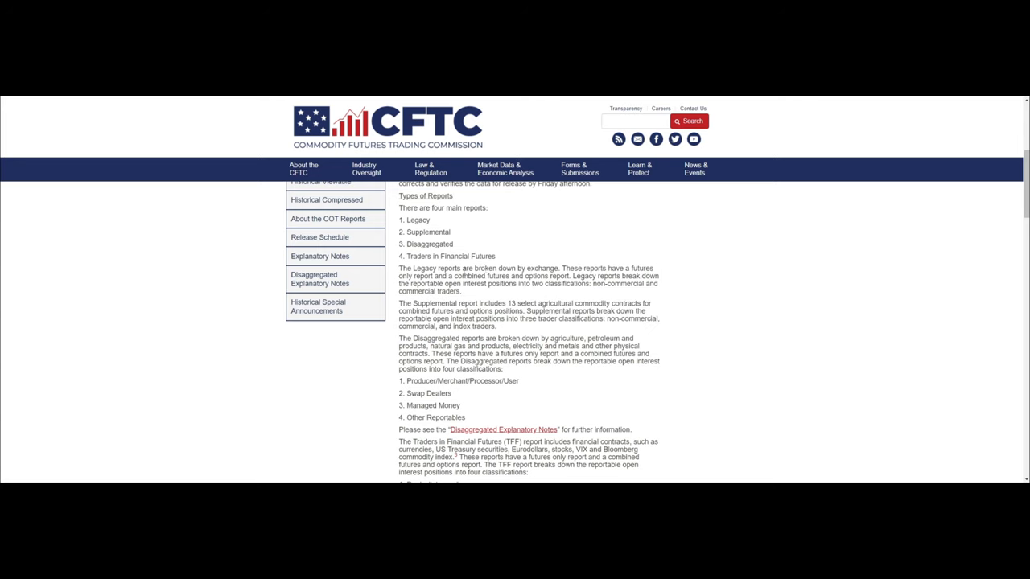
scroll("up", 3)
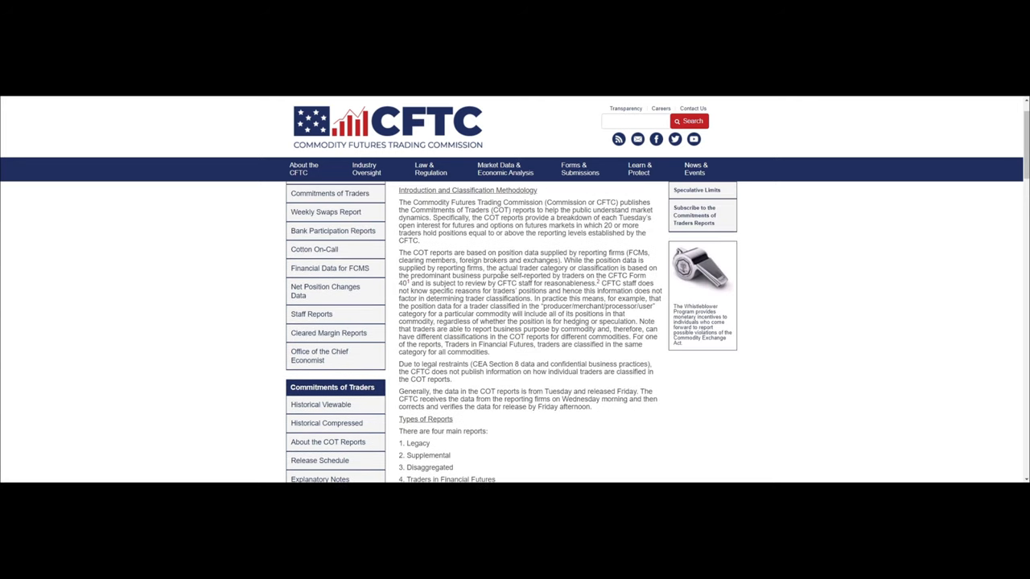
Step: Scroll back down past the Disaggregated table to the Legacy rows starting with Chicago Board of Trade
scroll("down", 3)
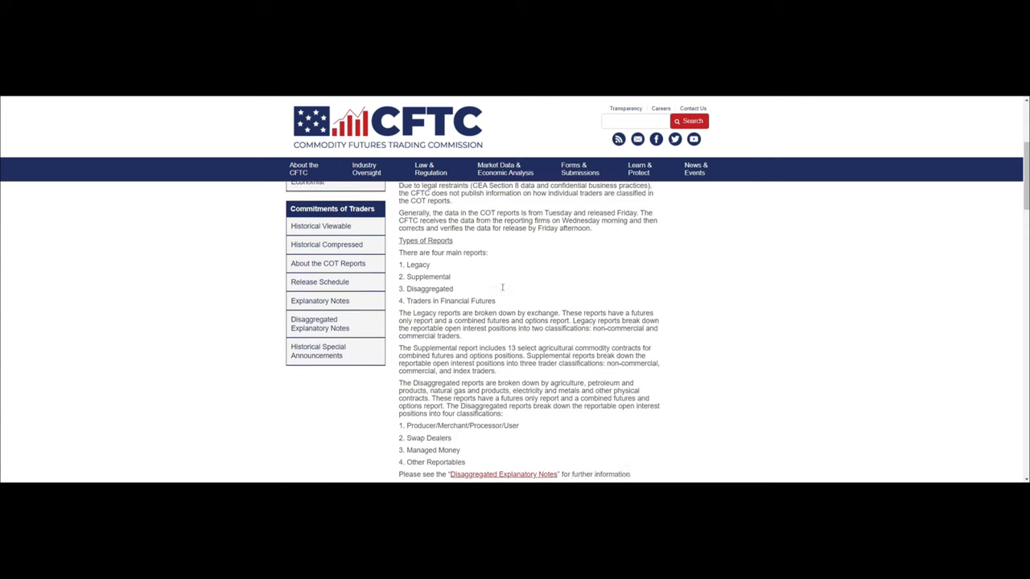
scroll("down", 3)
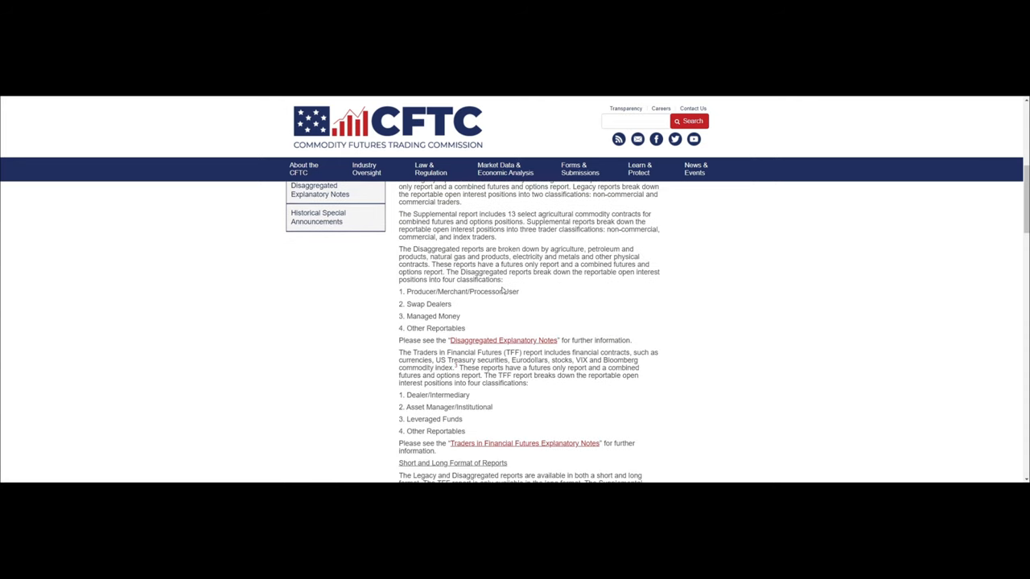
scroll("down", 3)
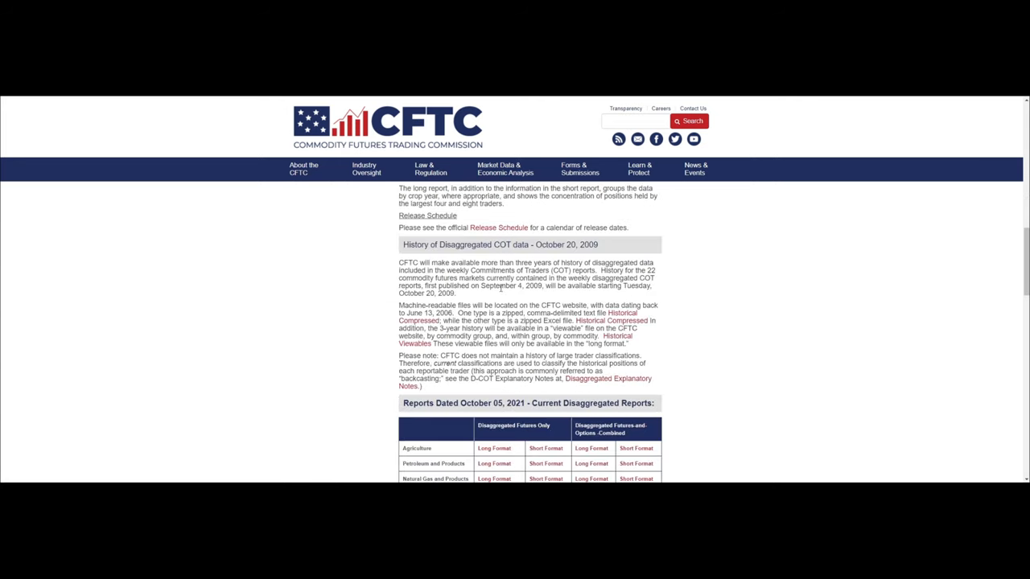
scroll("down", 3)
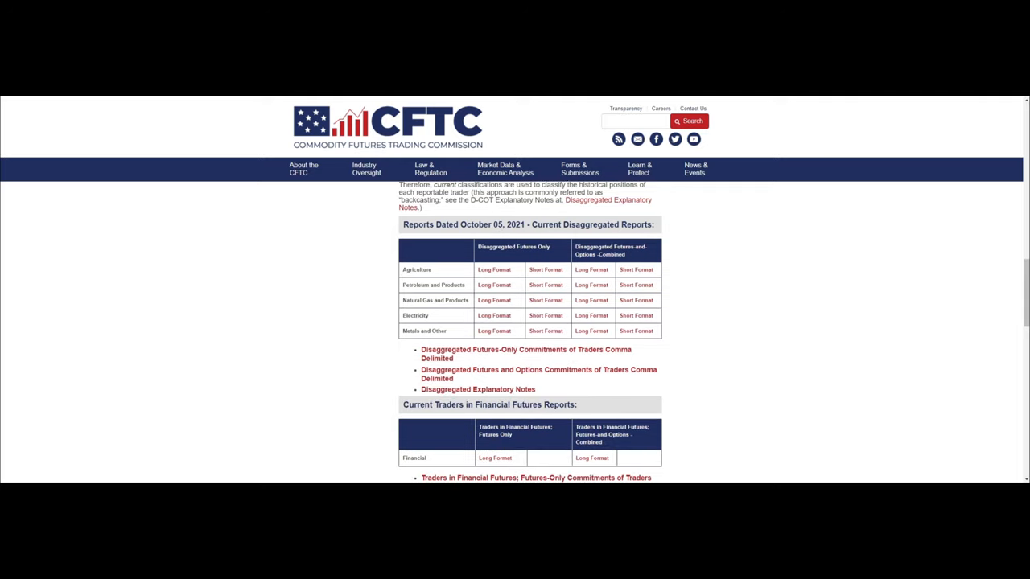
scroll("down", 3)
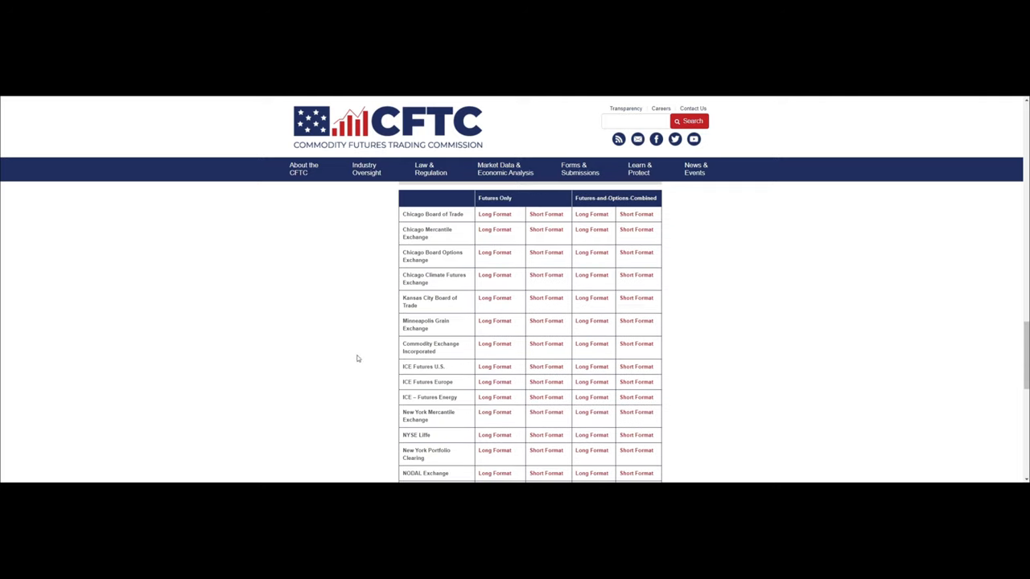
Step: Scan the Legacy table from its heading to Supplemental Commodity Index, settling on Chicago Mercantile Exchange through NASDAQ Futures
scroll("up", 3)
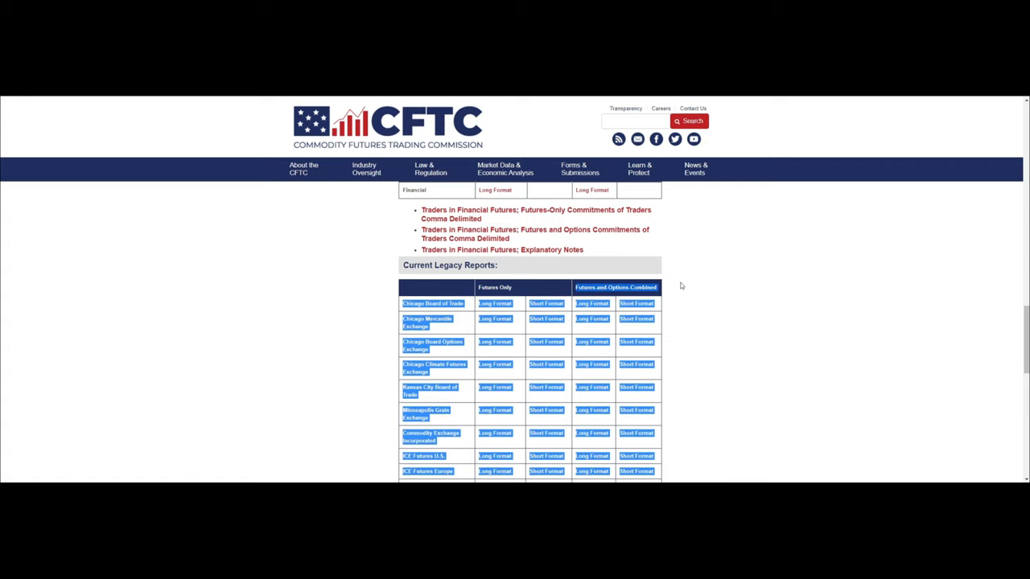
scroll("down", 3)
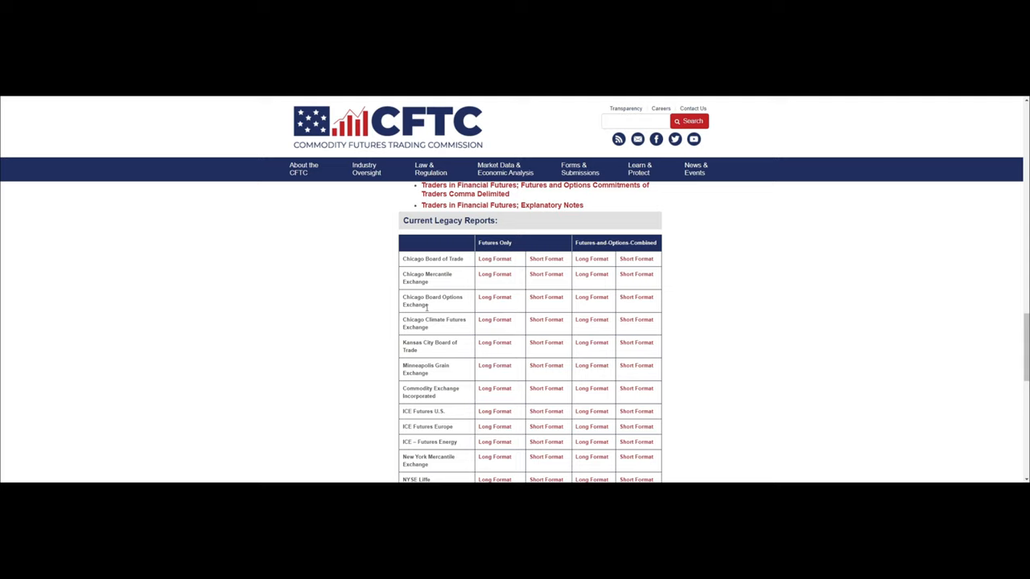
mouse_move(489, 256)
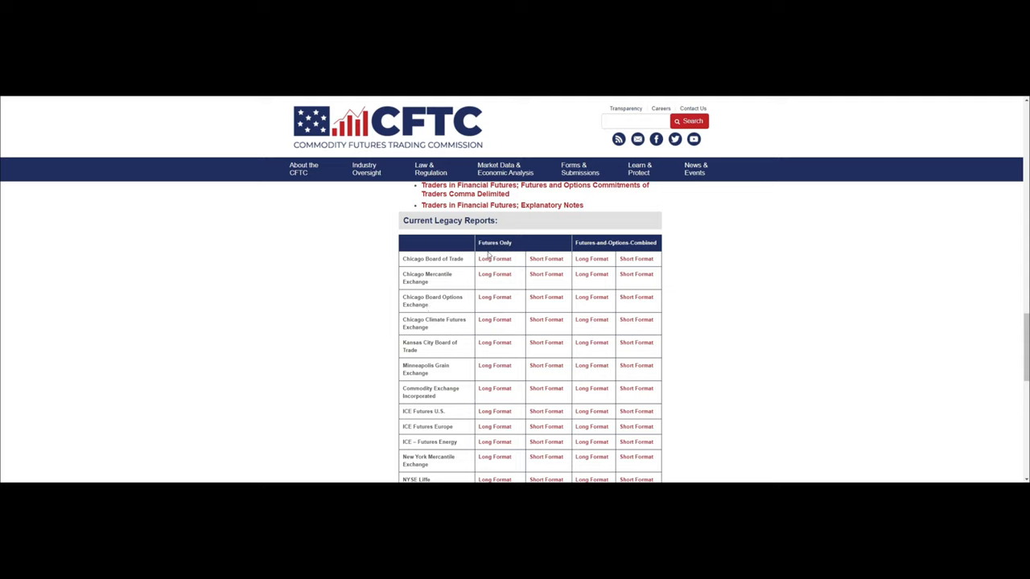
scroll("down", 3)
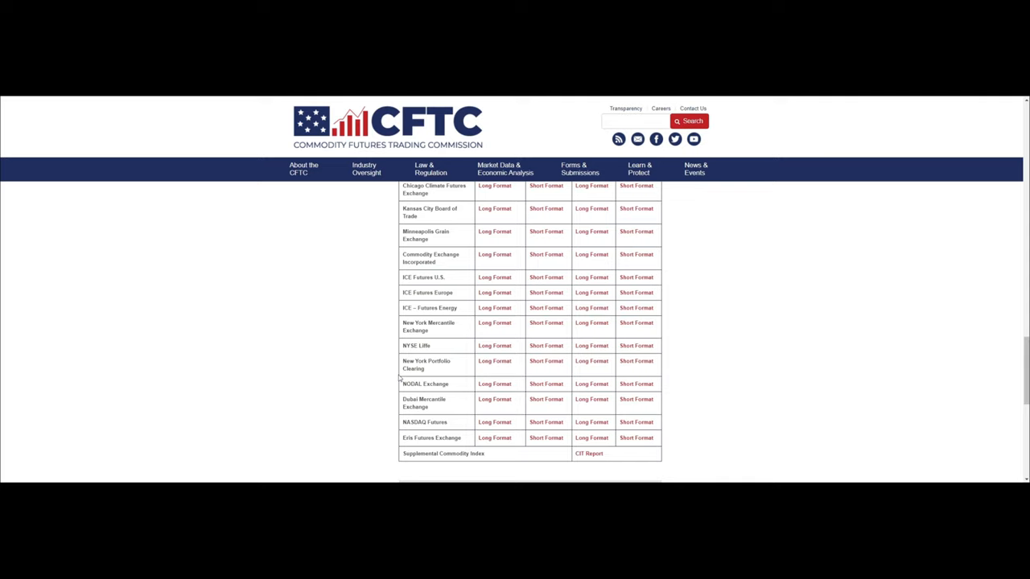
scroll("up", 3)
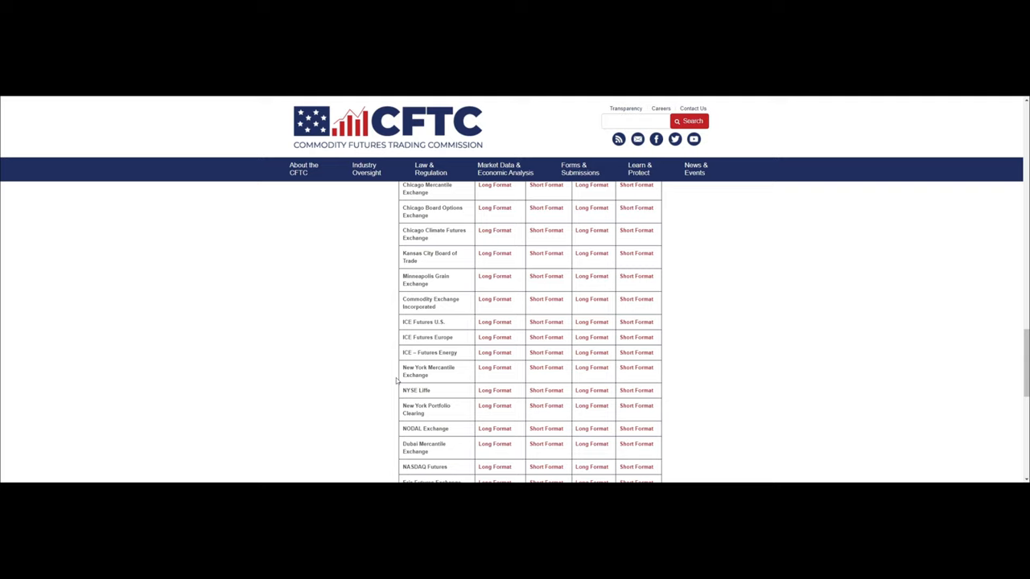